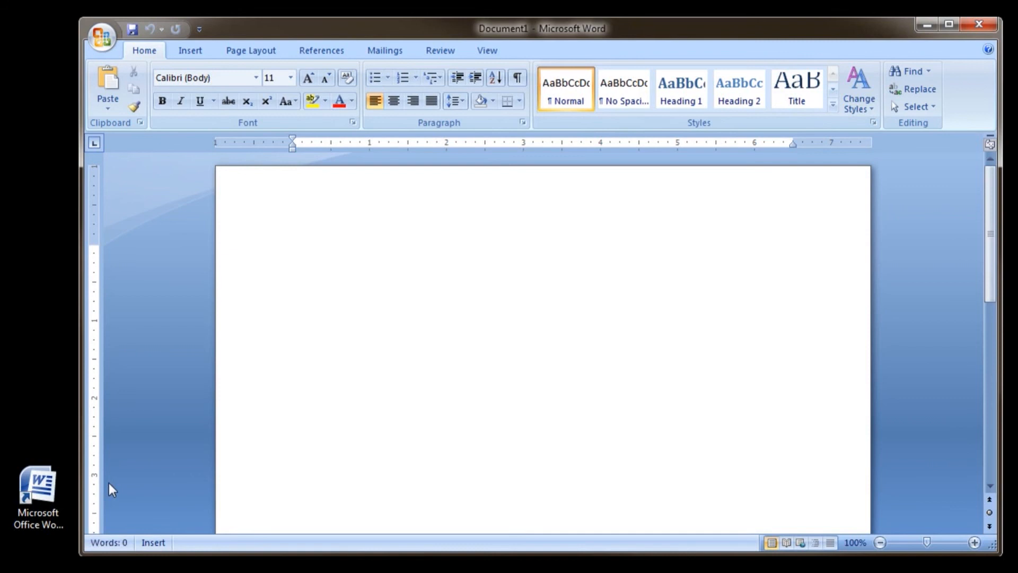
mouse_move(248, 255)
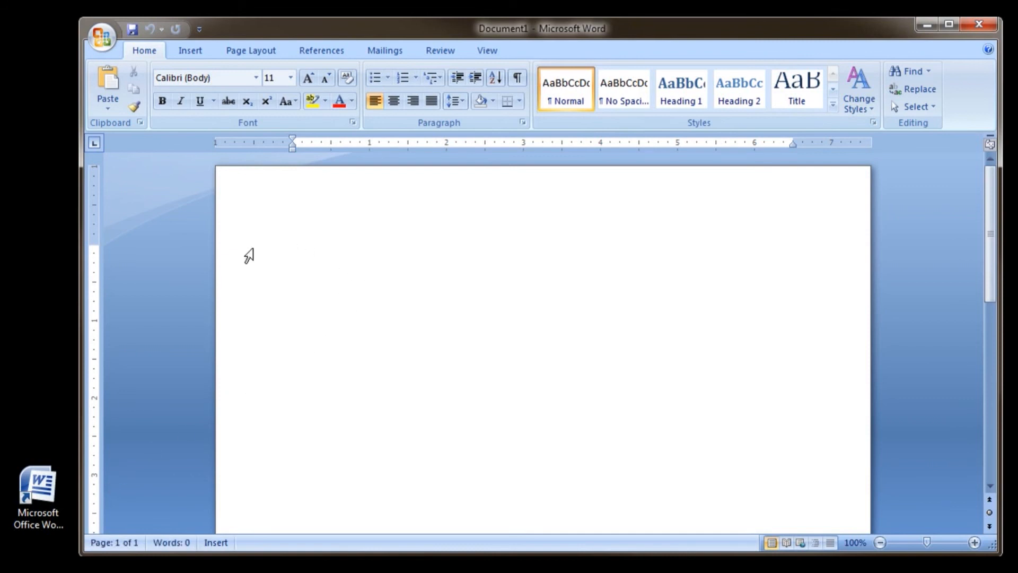
Place the cursor on the blank page and show the Page Layout ribbon
left_click(293, 251)
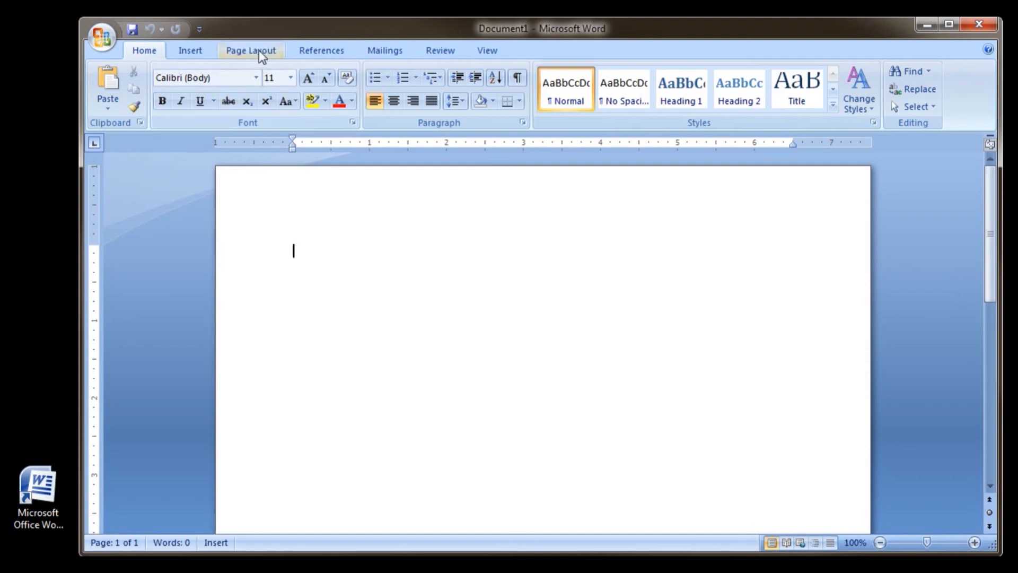
left_click(250, 50)
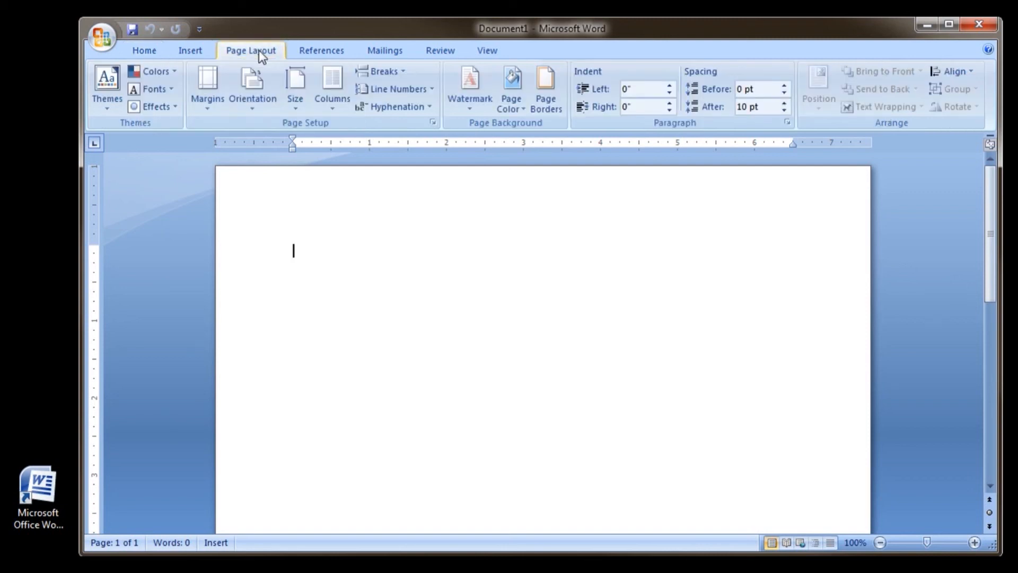
mouse_move(268, 70)
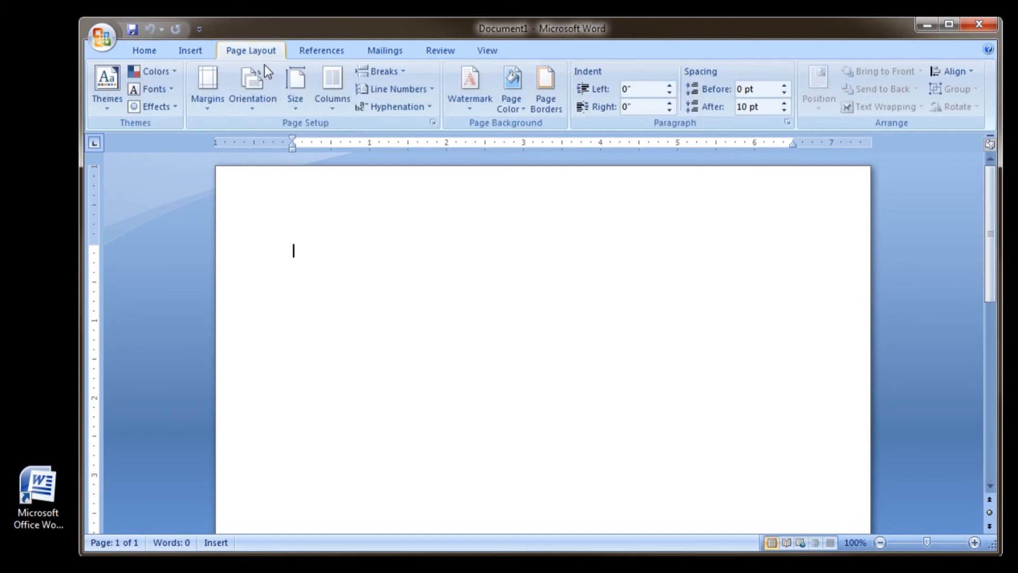
mouse_move(350, 131)
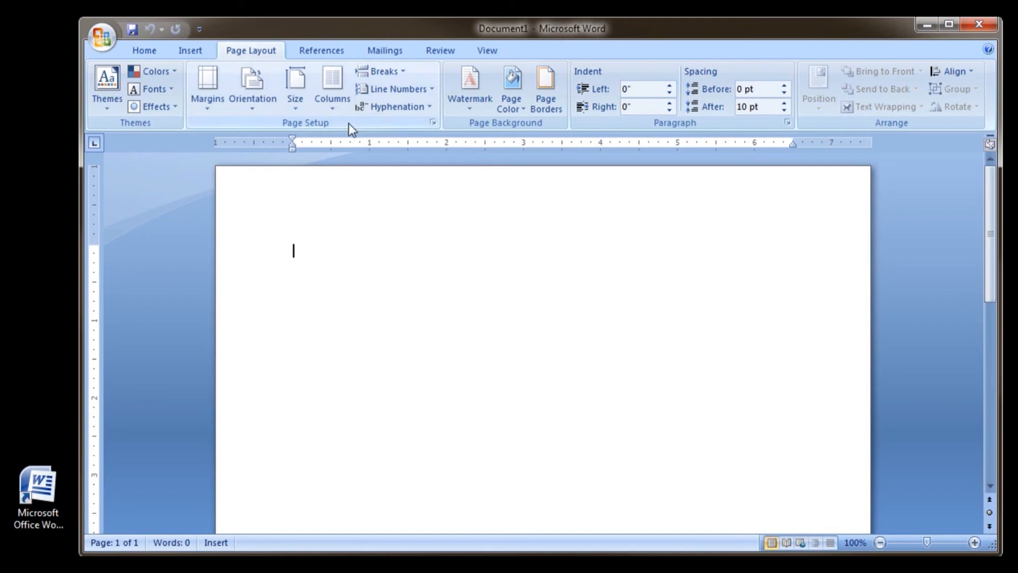
mouse_move(333, 133)
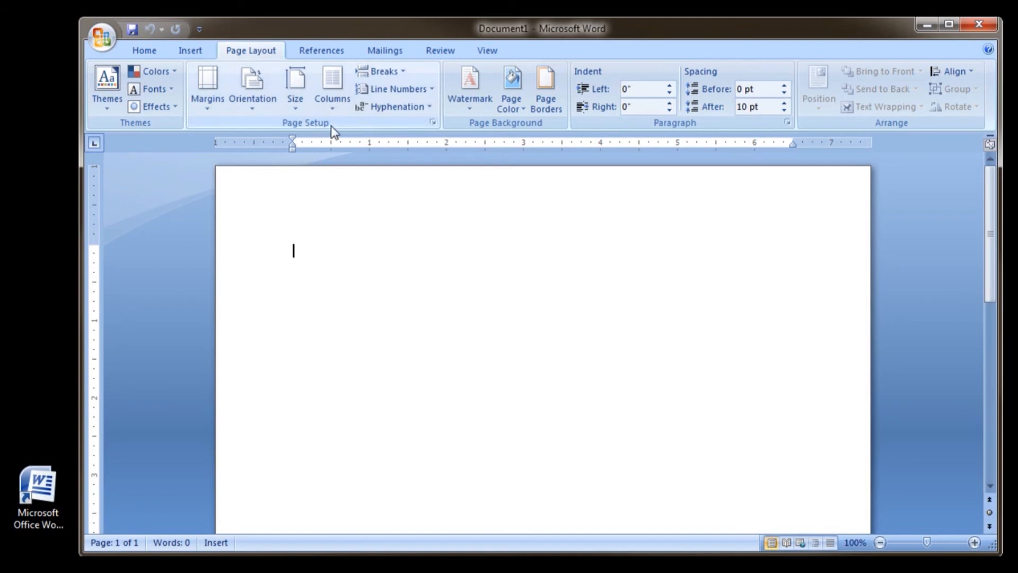
left_click(295, 84)
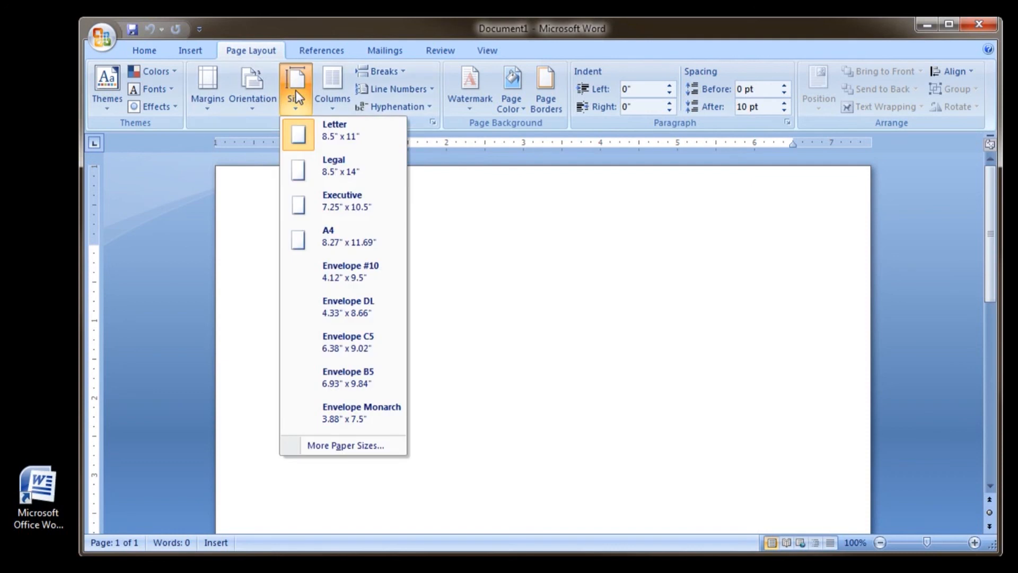
mouse_move(342, 136)
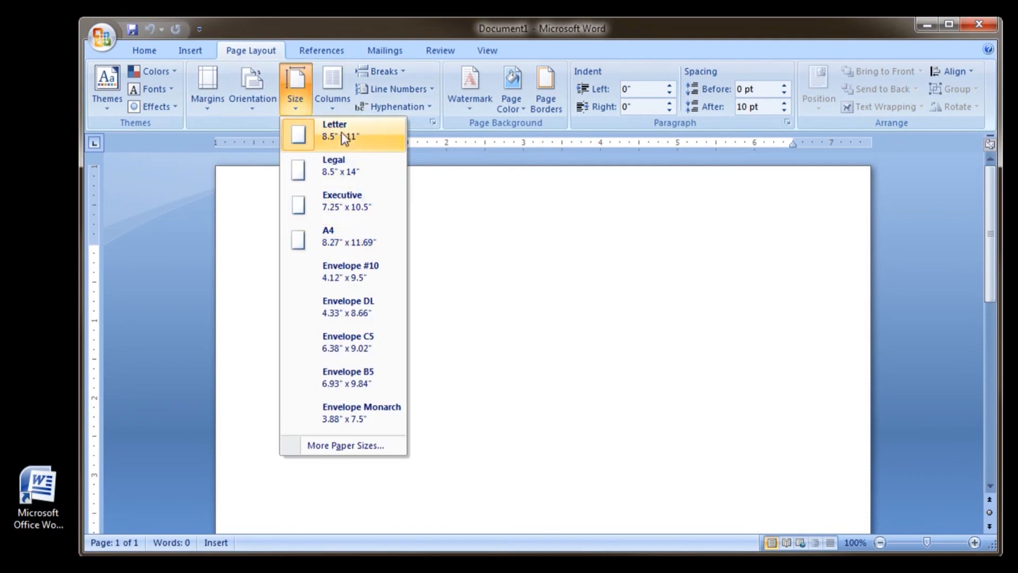
Try the Letter and Executive paper sizes, then choose A4
left_click(334, 130)
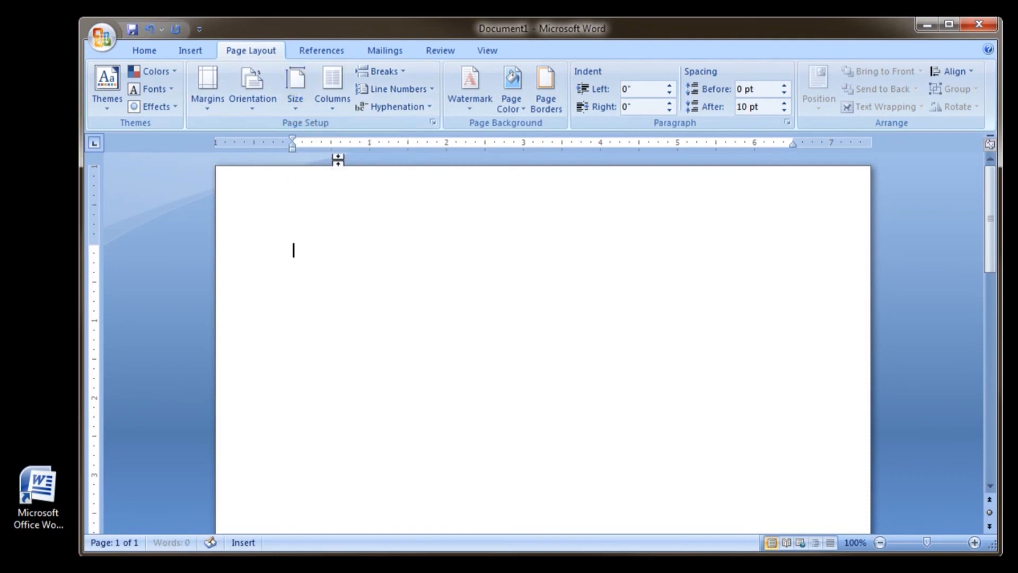
left_click(295, 84)
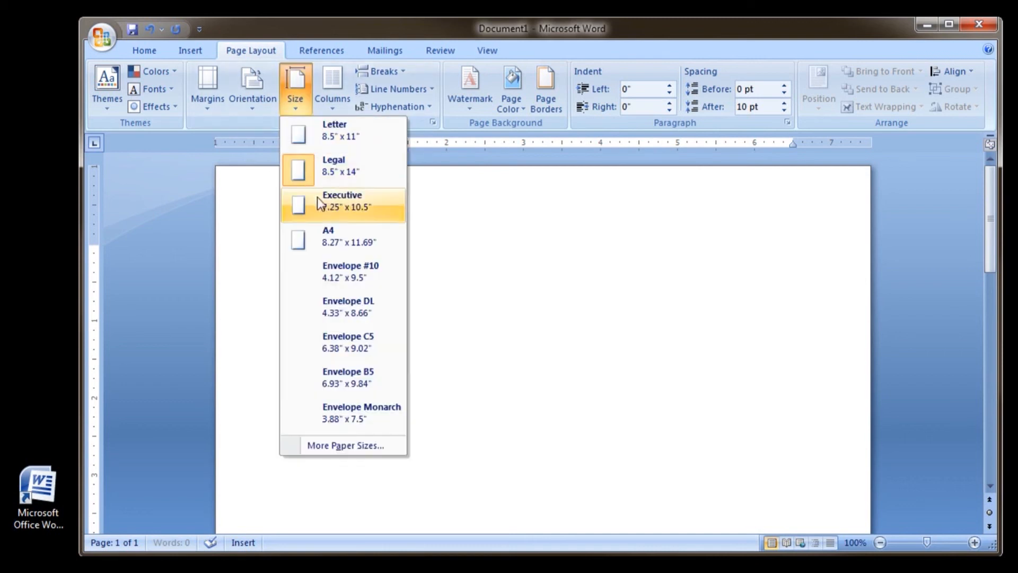
left_click(342, 200)
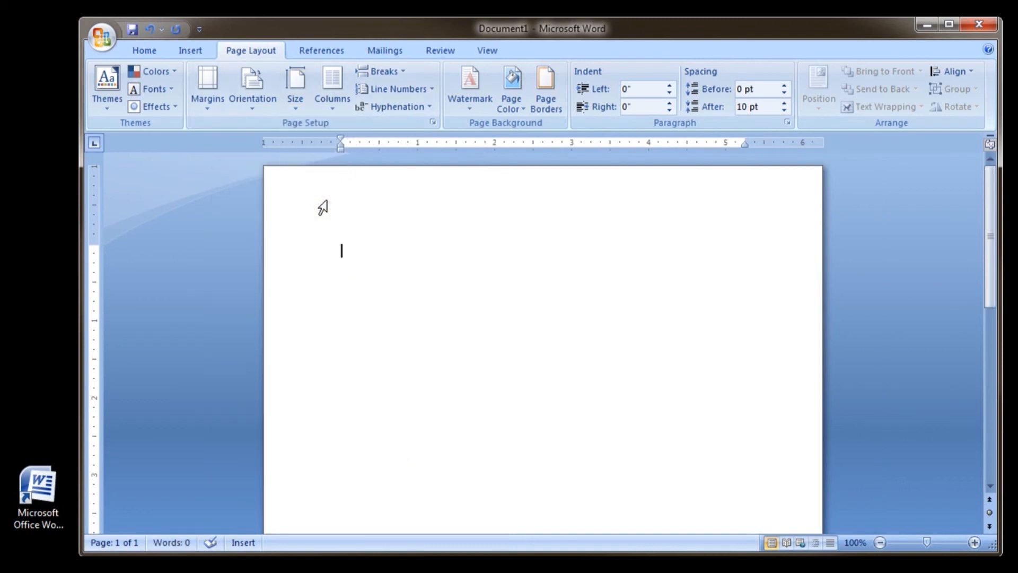
left_click(294, 84)
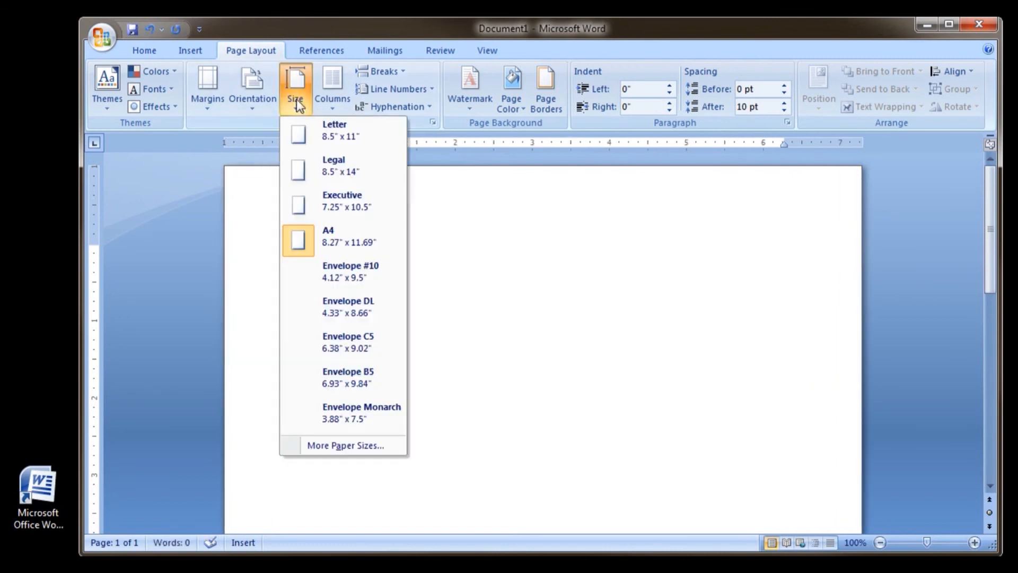
mouse_move(344, 444)
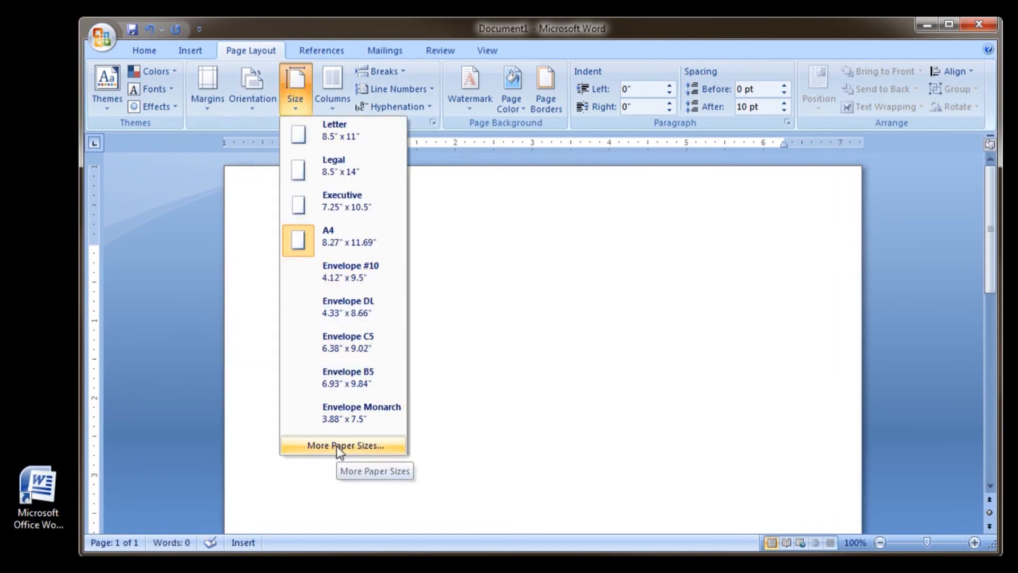
Confirm A4 (8.27" x 11.69") in More Paper Sizes and reopen the size list
left_click(343, 446)
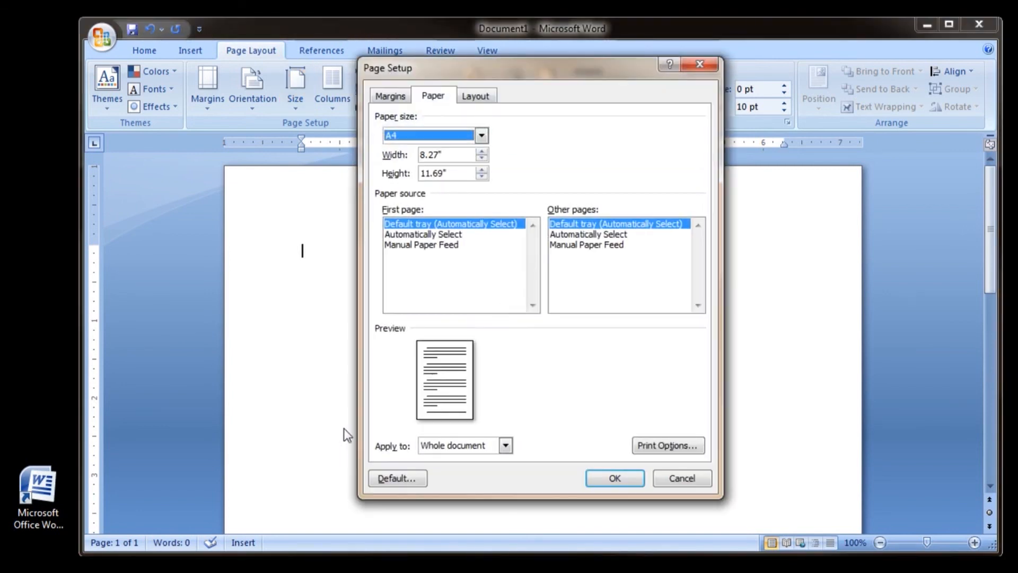
mouse_move(512, 177)
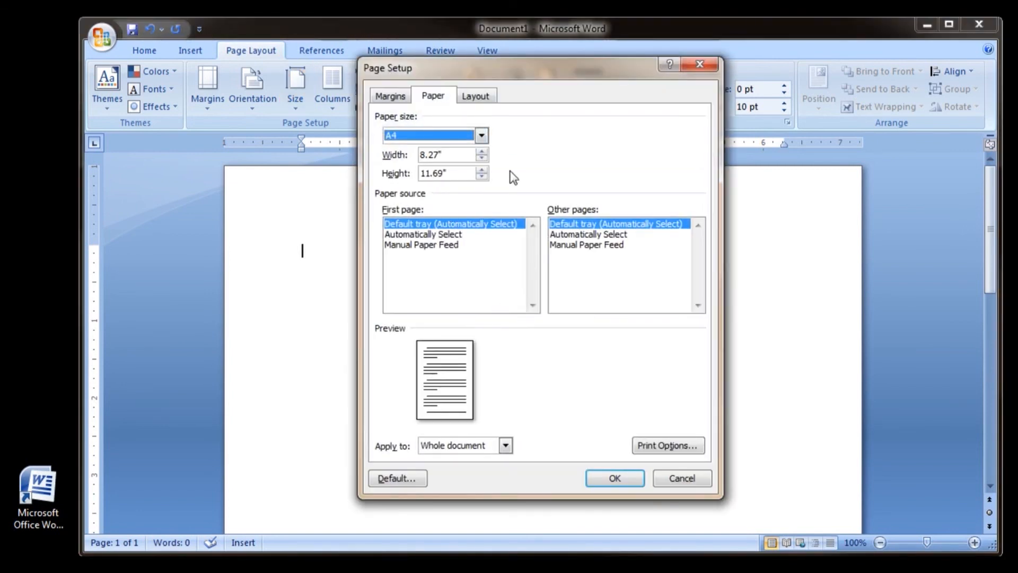
mouse_move(614, 477)
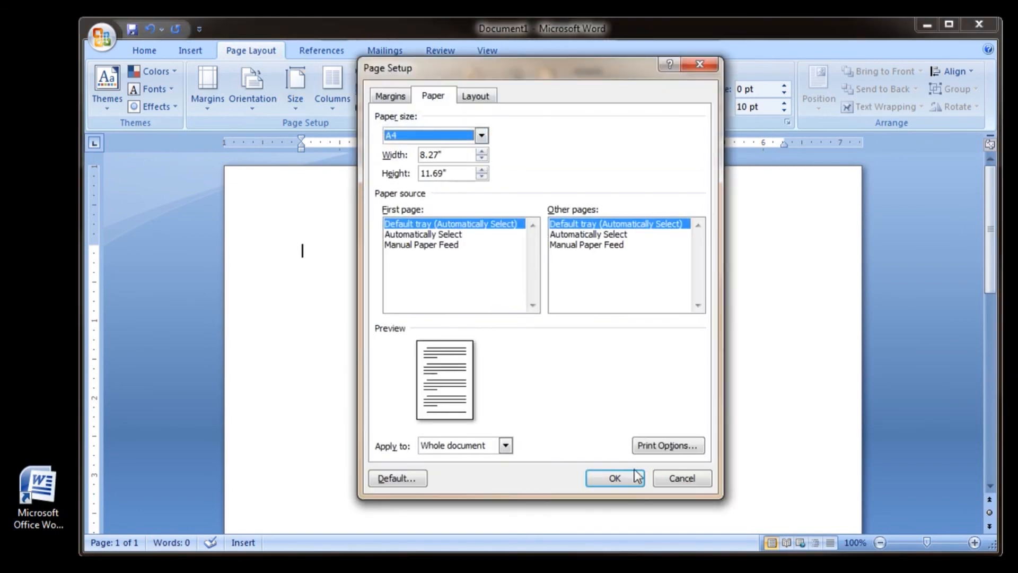
left_click(612, 478)
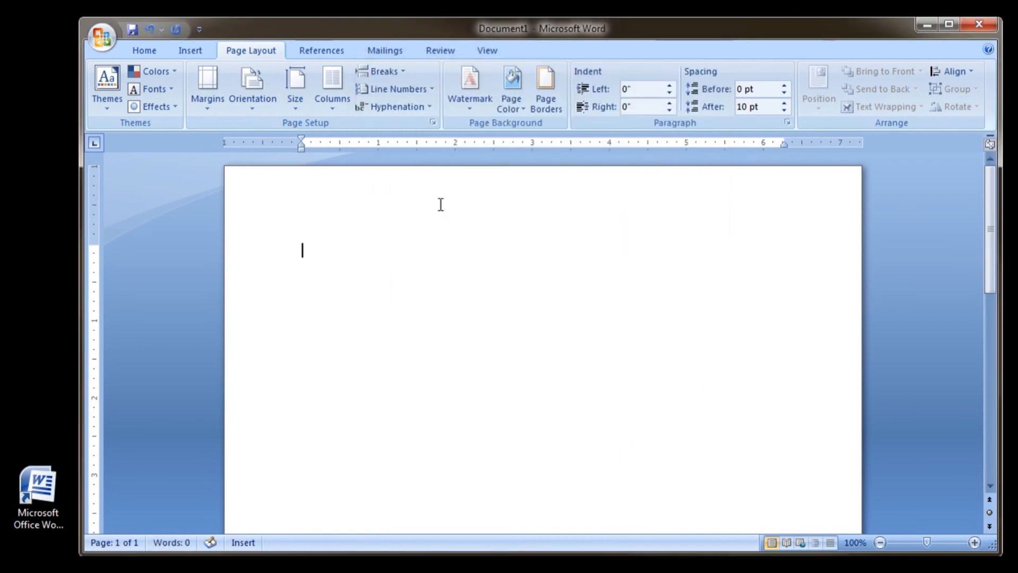
left_click(295, 88)
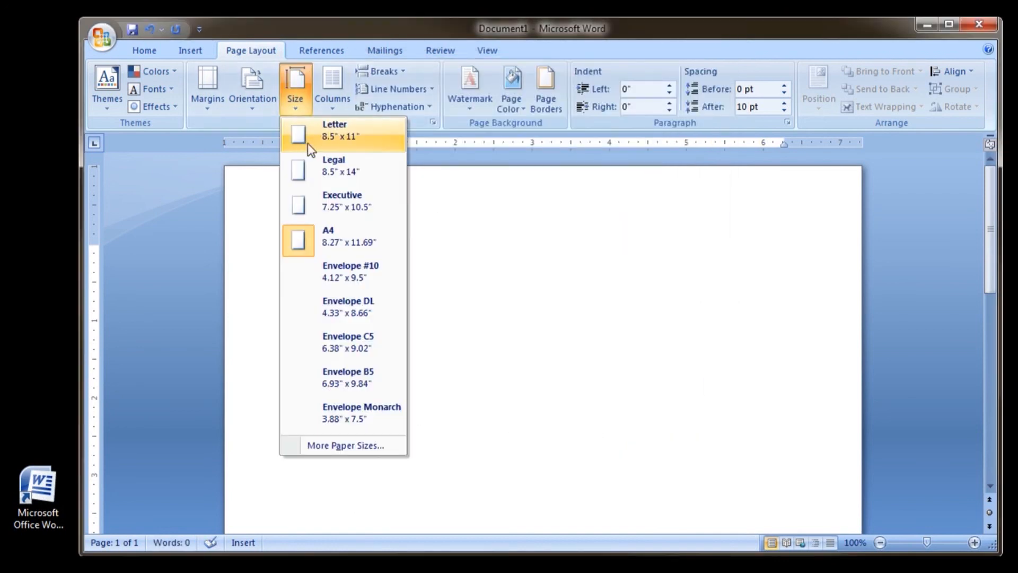